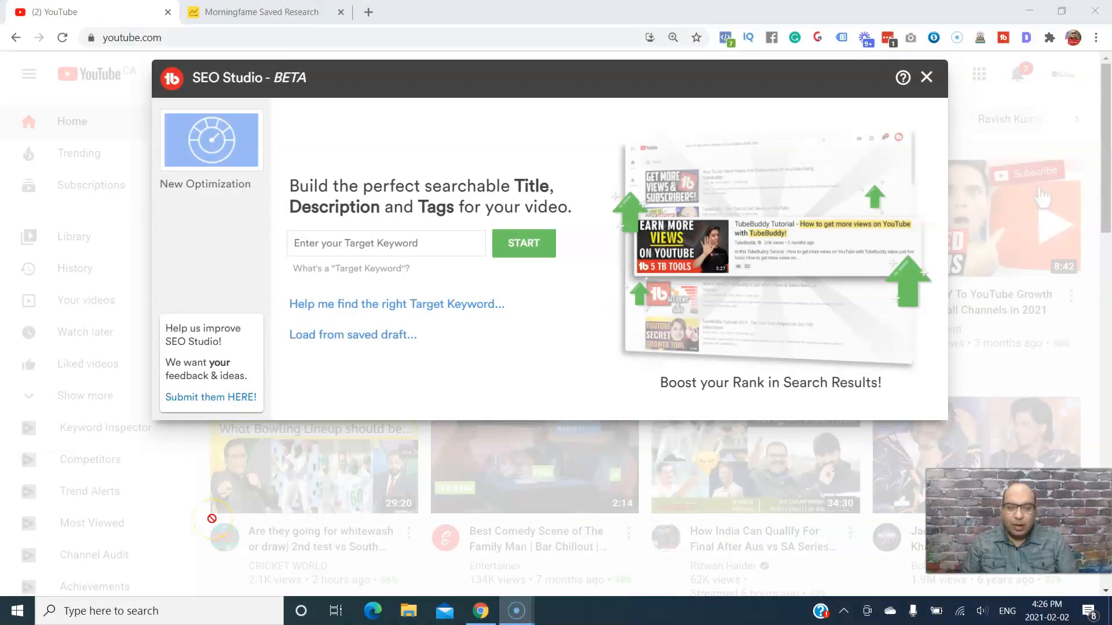
mouse_move(248, 347)
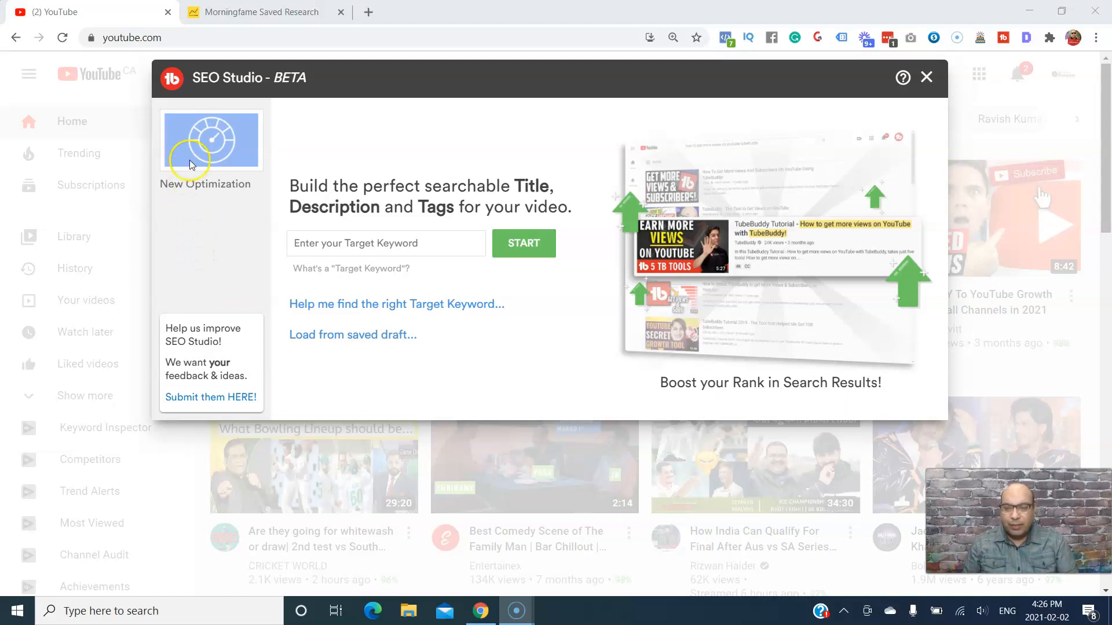
mouse_move(311, 178)
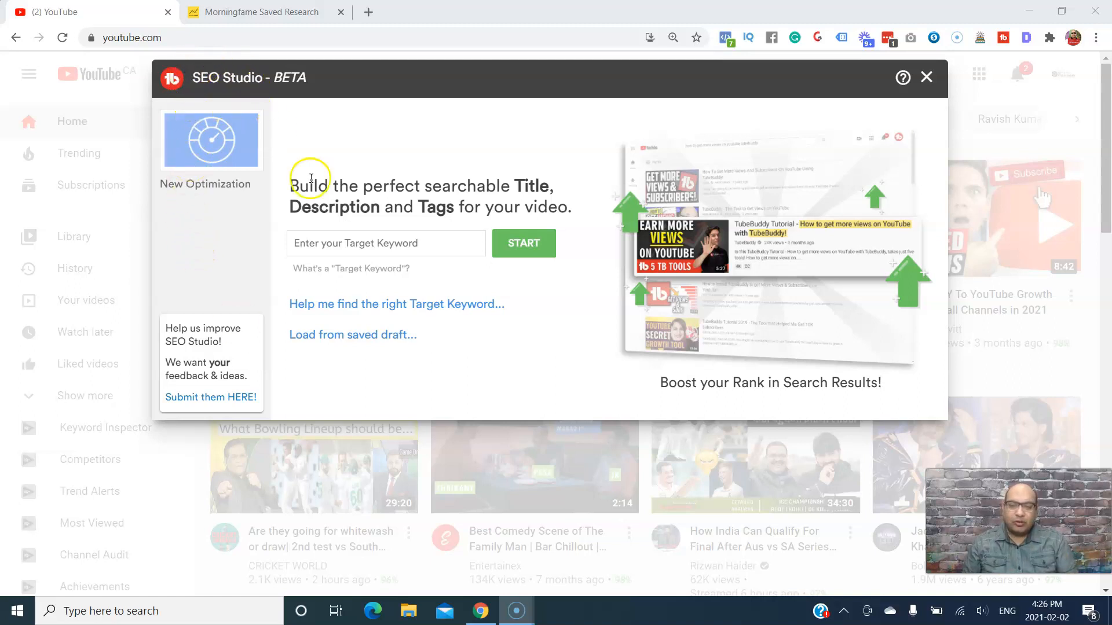
mouse_move(509, 195)
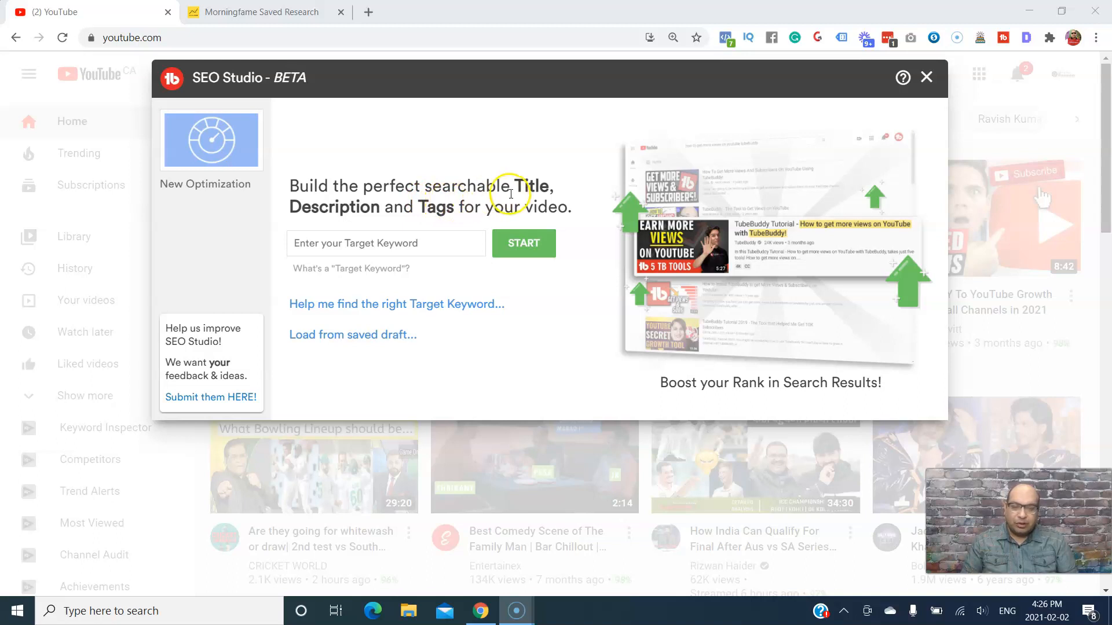
mouse_move(427, 221)
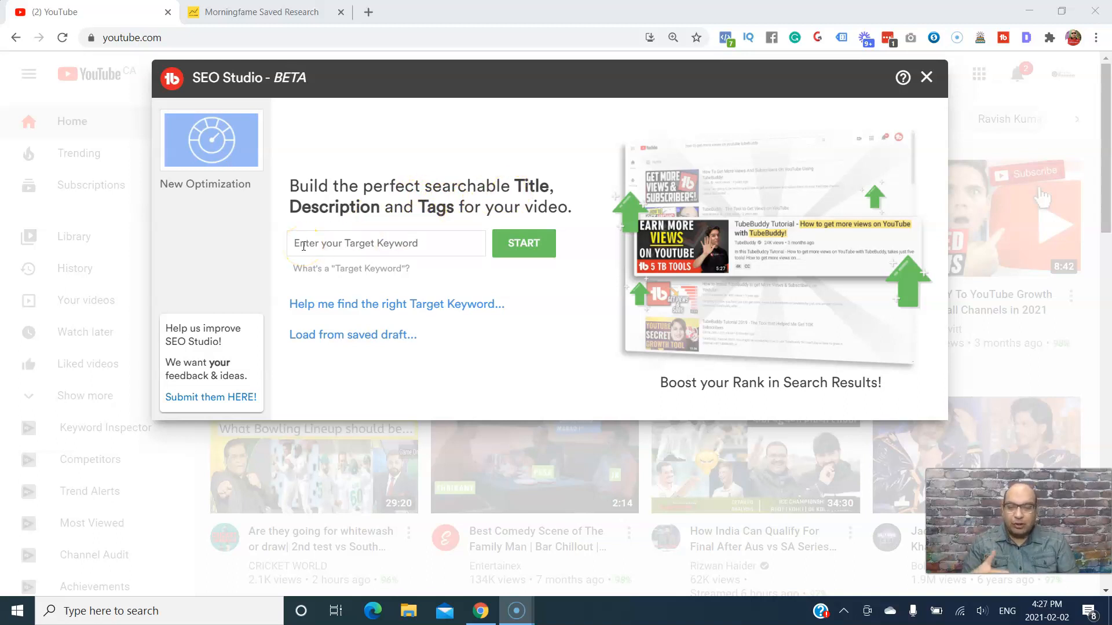
Enter 'One Funnel Away Challenge 2021' as the target keyword.
type("One Funnel Away Challenge 2021")
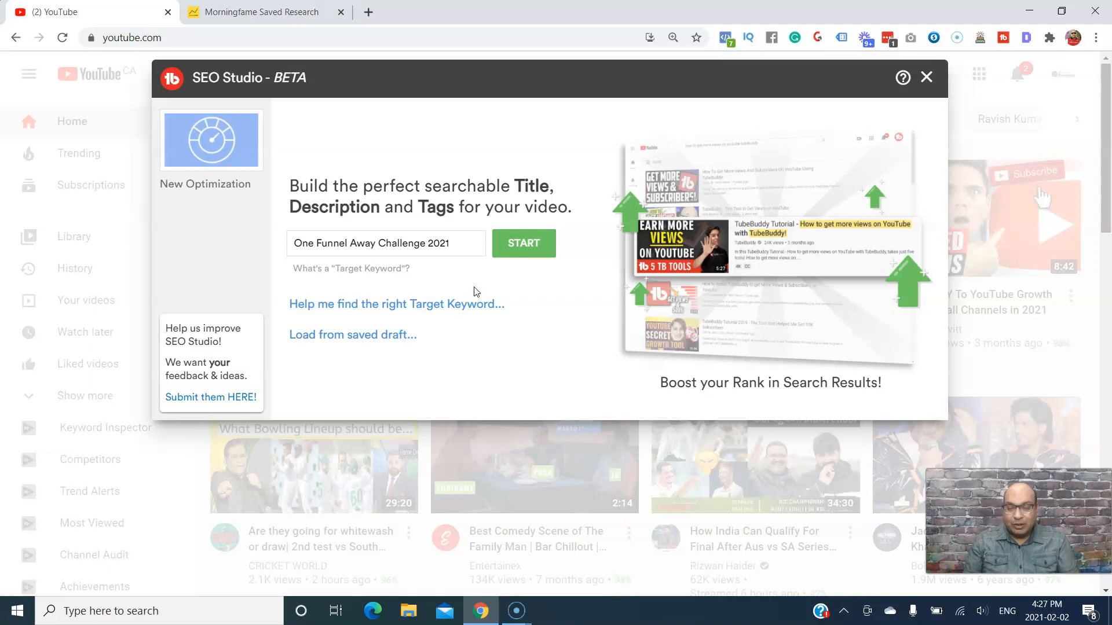
Start the optimization to reach the Title & Description step at 18% score.
left_click(524, 244)
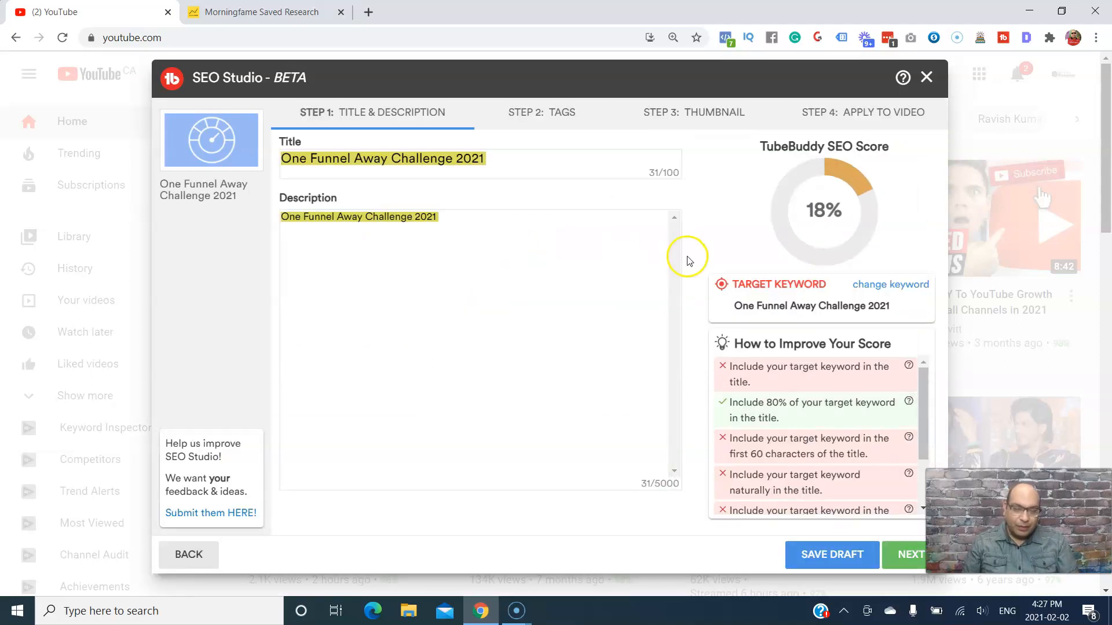
mouse_move(806, 155)
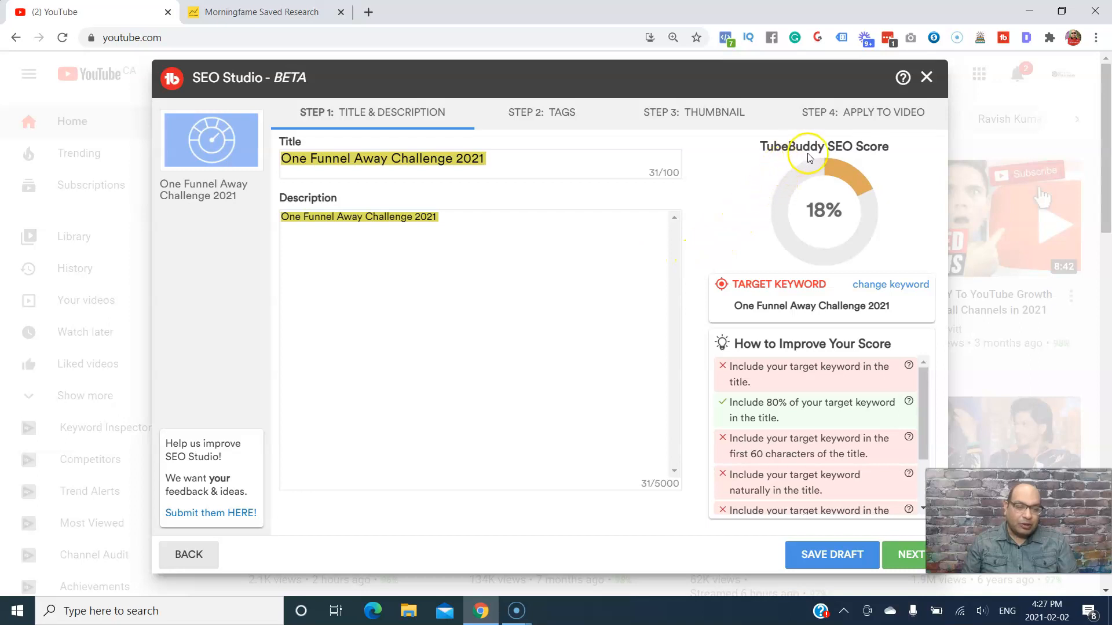
mouse_move(853, 205)
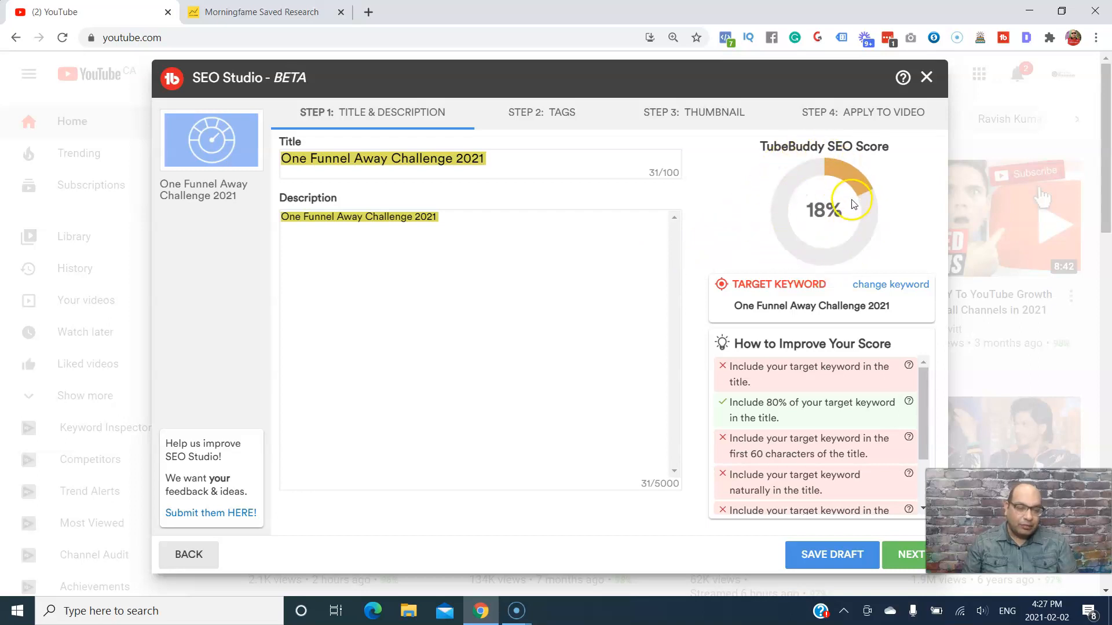
mouse_move(795, 184)
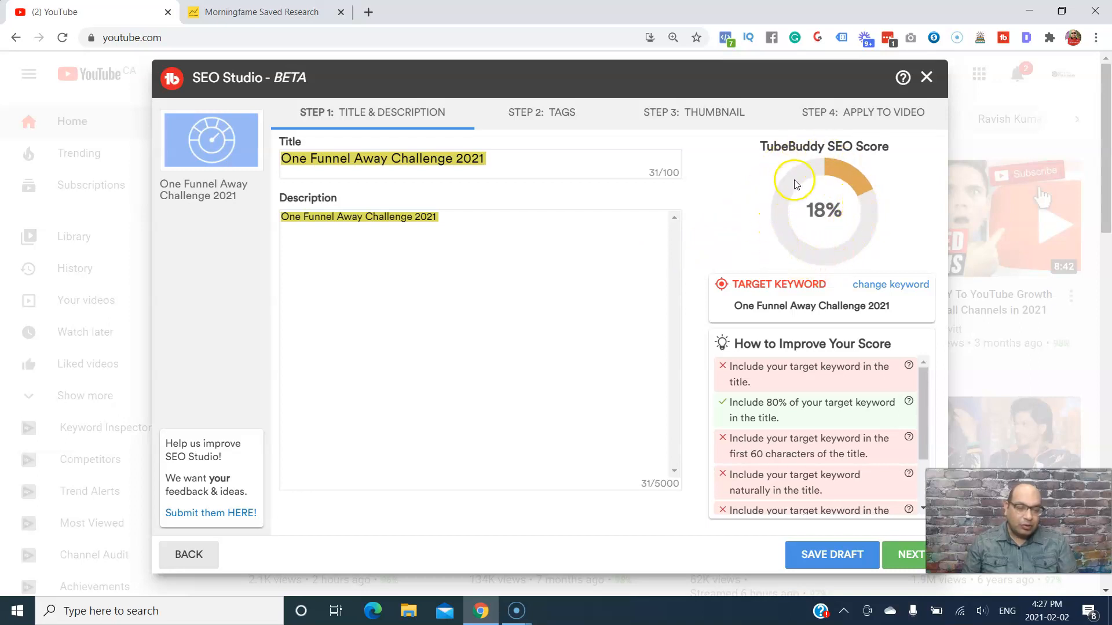
mouse_move(821, 172)
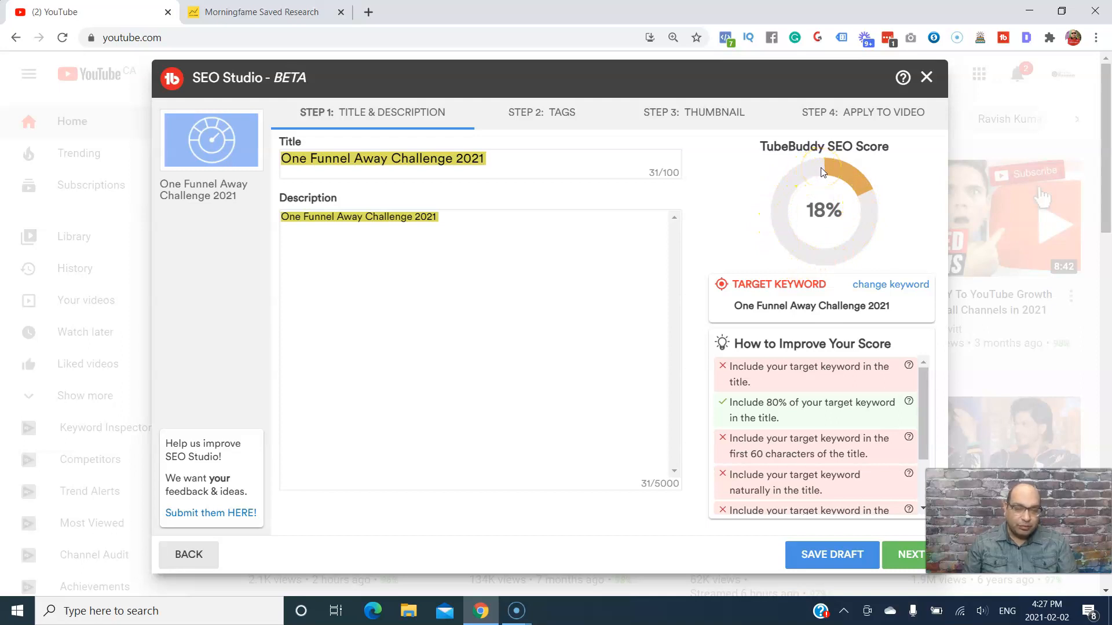
mouse_move(774, 447)
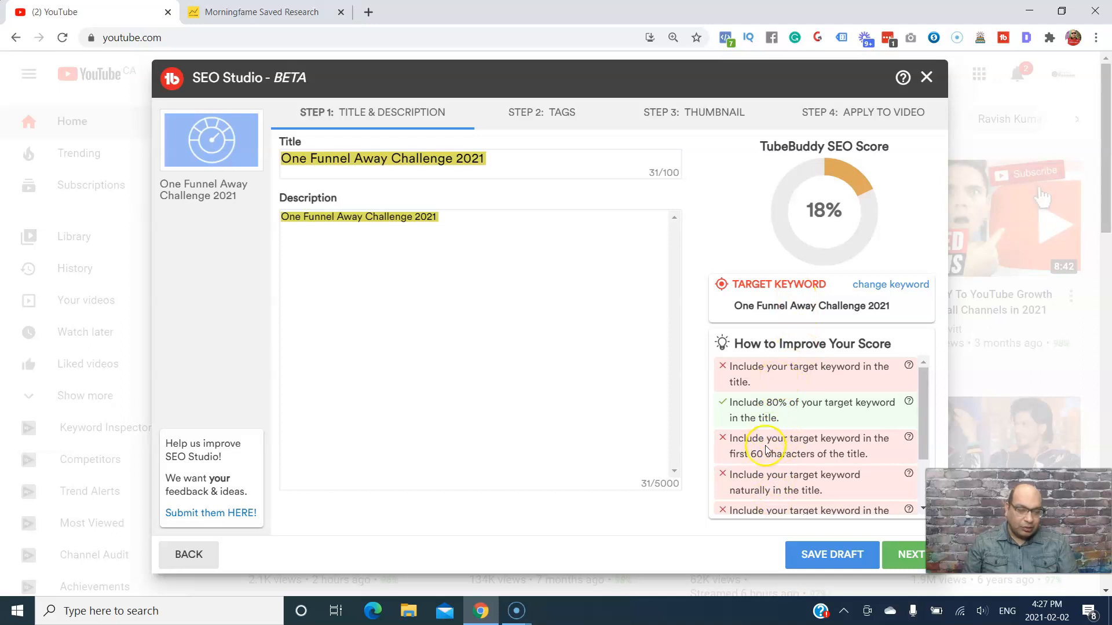
mouse_move(796, 219)
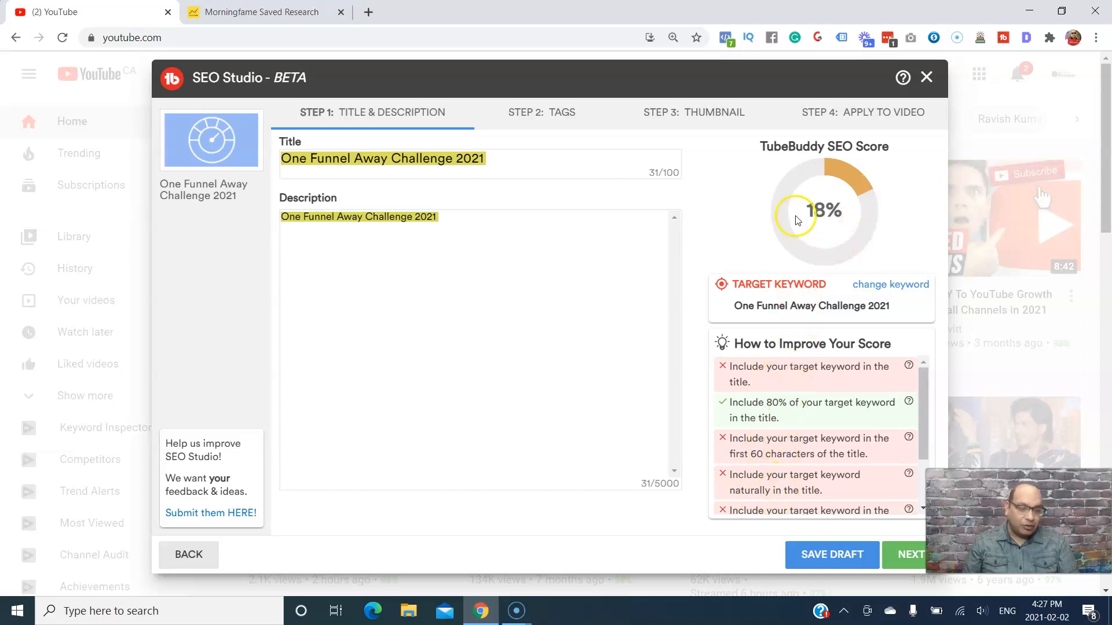
Append 'How to level up your business' to the title and begin the description.
left_click(283, 158)
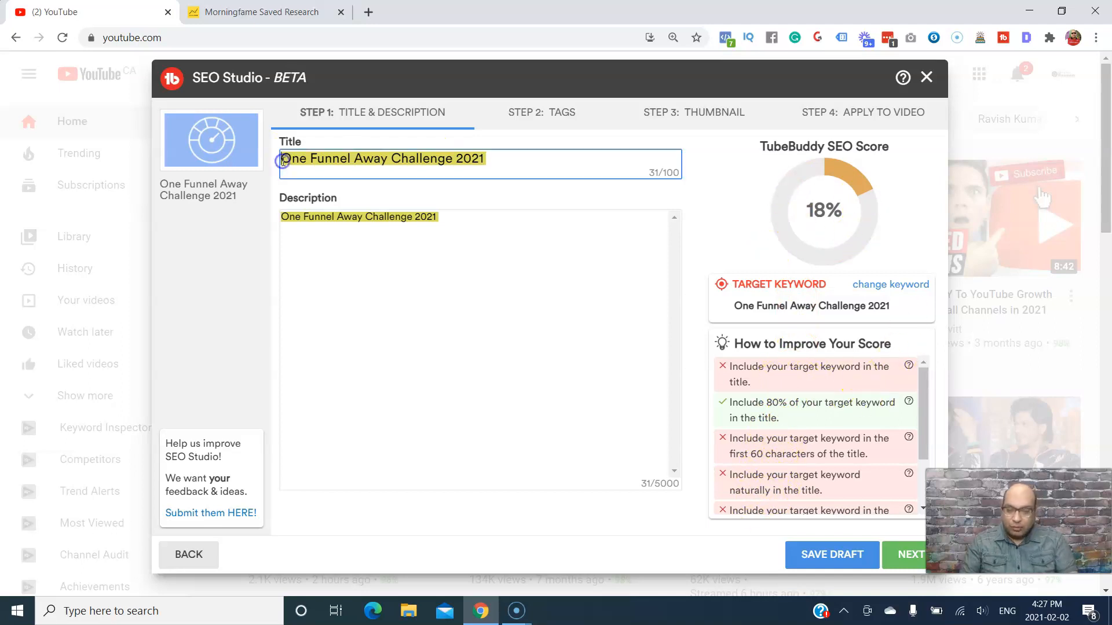
type("How to level up your business")
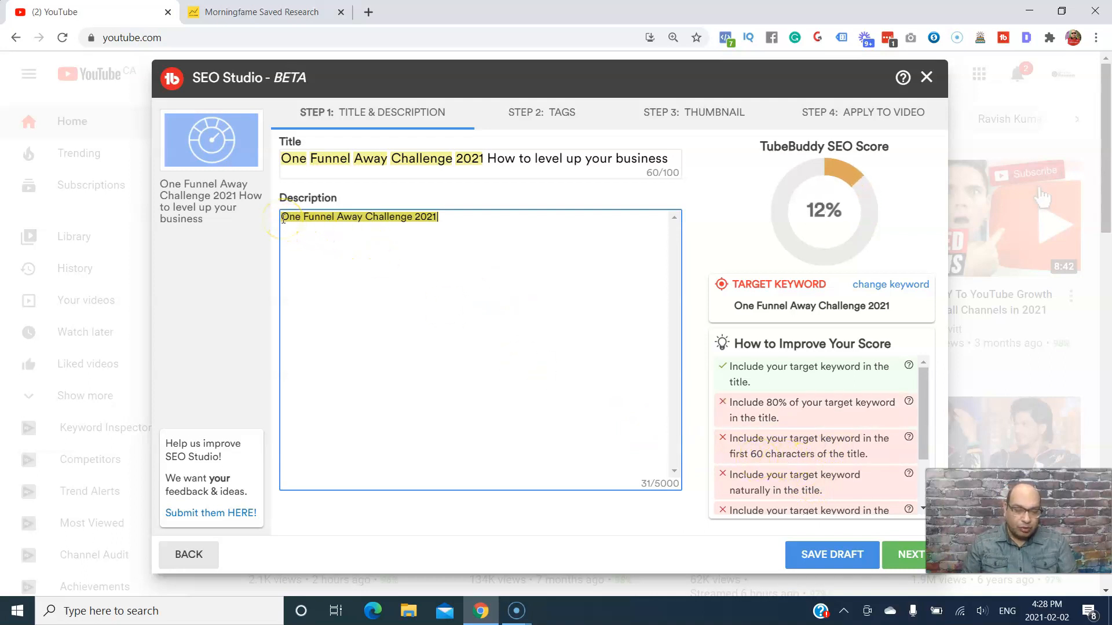
type("To learn more about One Funnel Away Challenge 2021 click here")
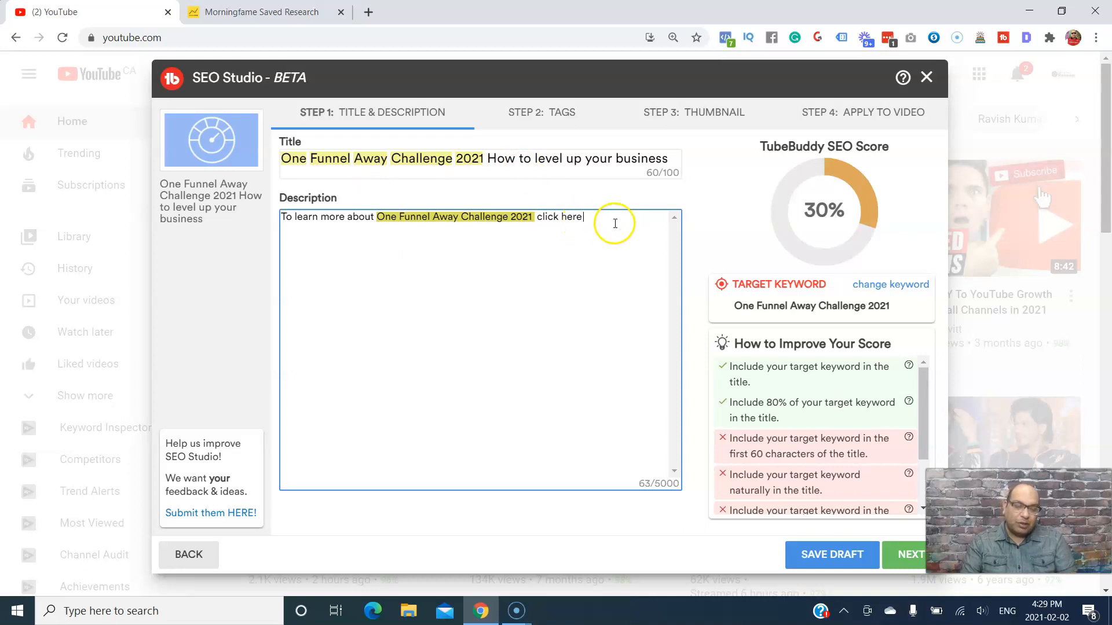
mouse_move(592, 227)
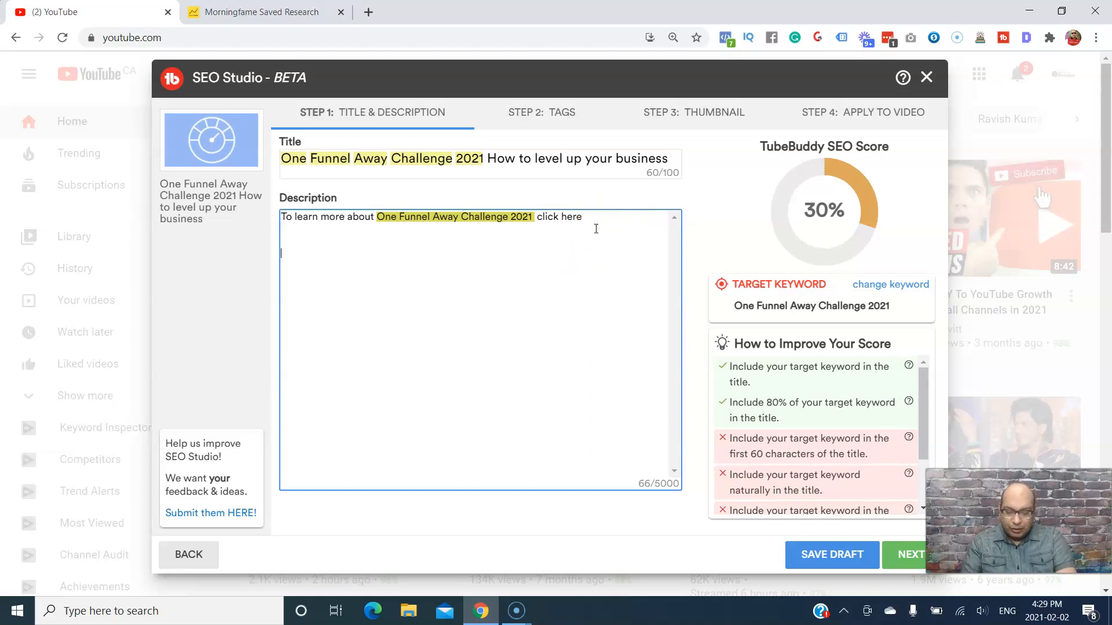
type("This video will cover")
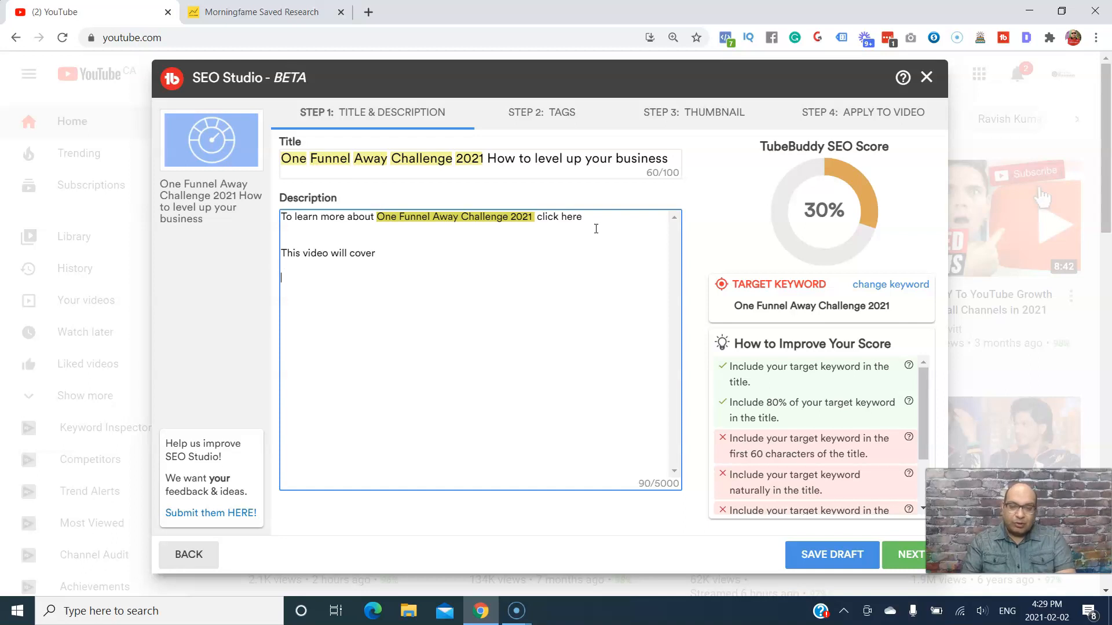
mouse_move(835, 471)
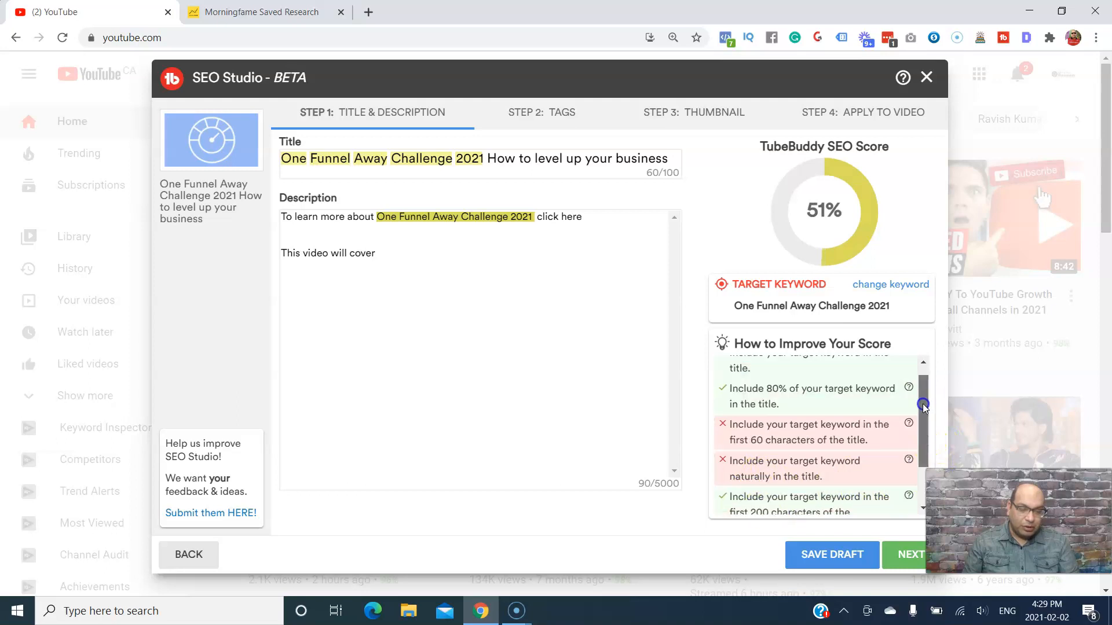
Add a closing description line: 'Please check out other video relate with OFA challenge'.
left_click(385, 253)
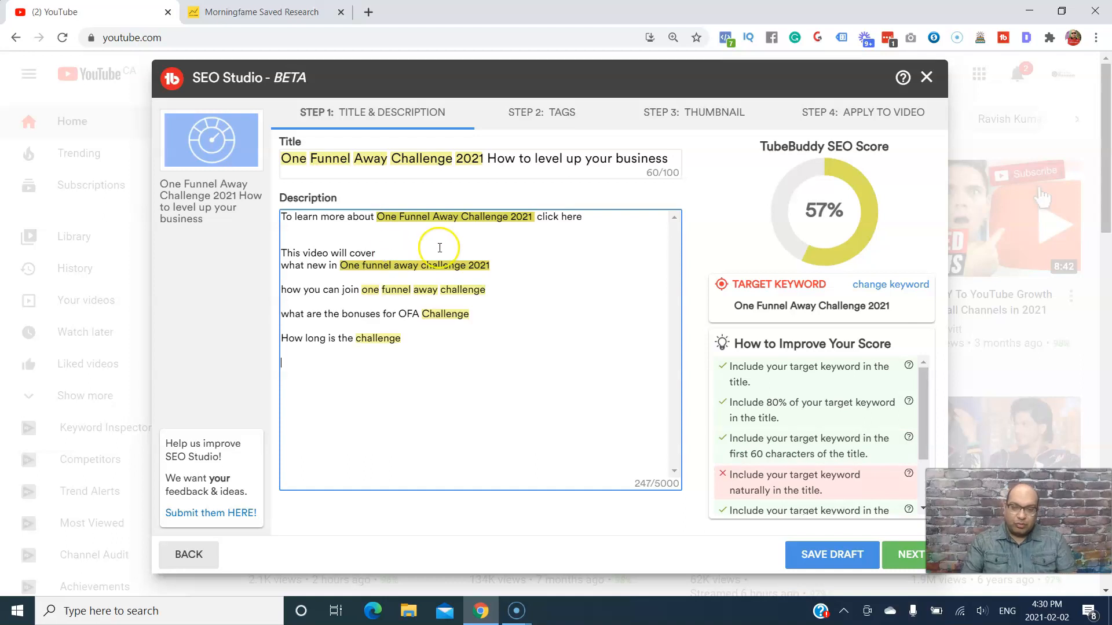
mouse_move(334, 324)
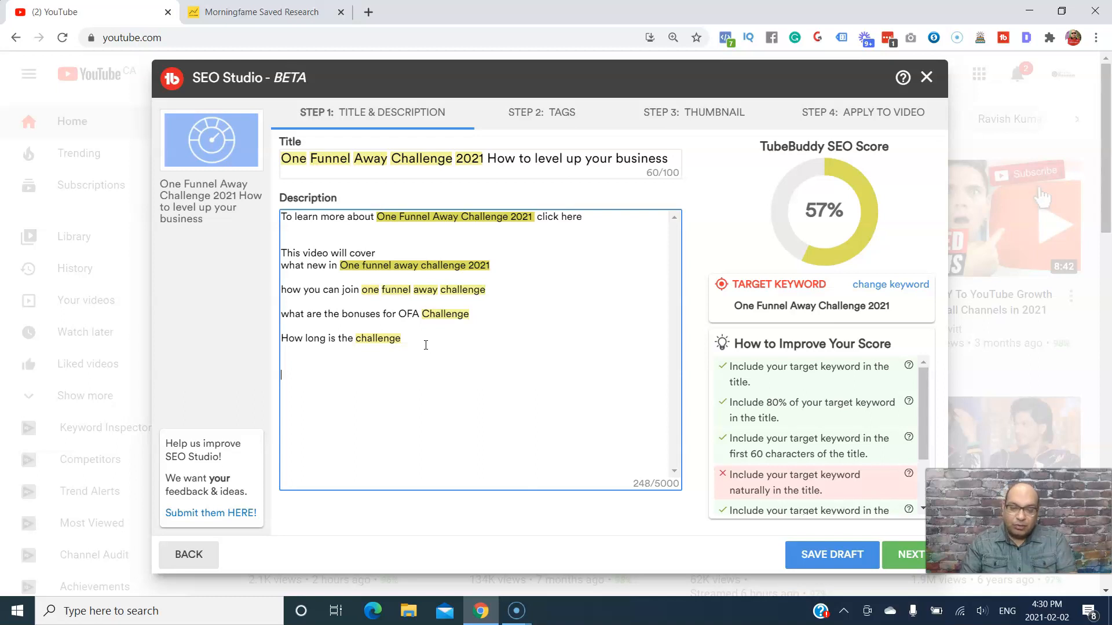
key("Backspace")
type("If you enjoy this video please like and share so that other people can learn about one funnel away challenge 2021")
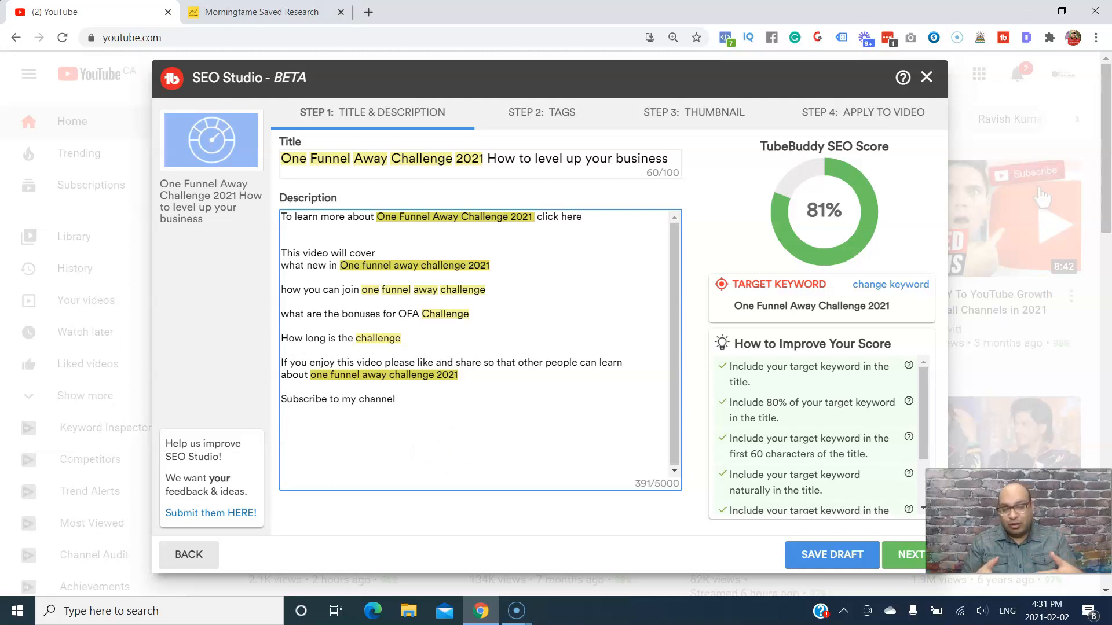
type("Please check out other video relate with OFA challenge")
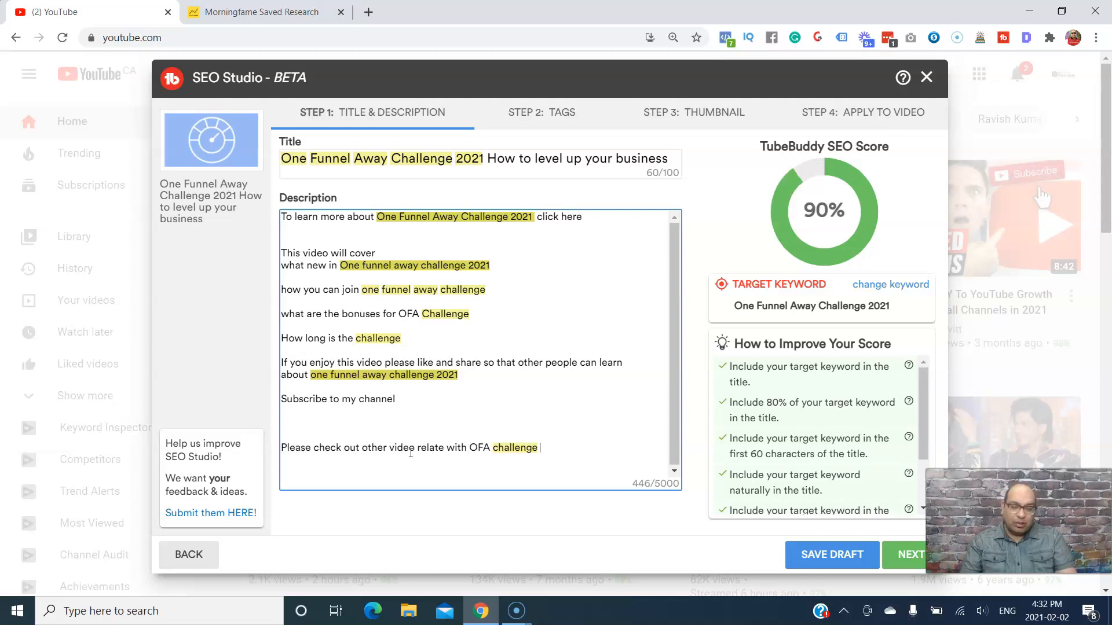
mouse_move(429, 487)
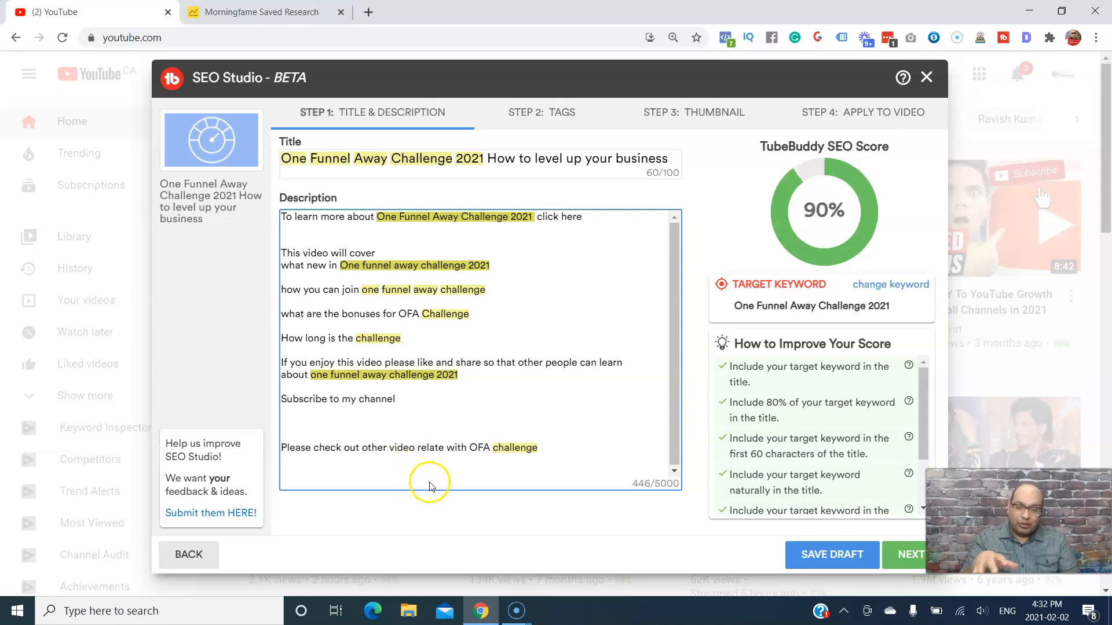
mouse_move(711, 266)
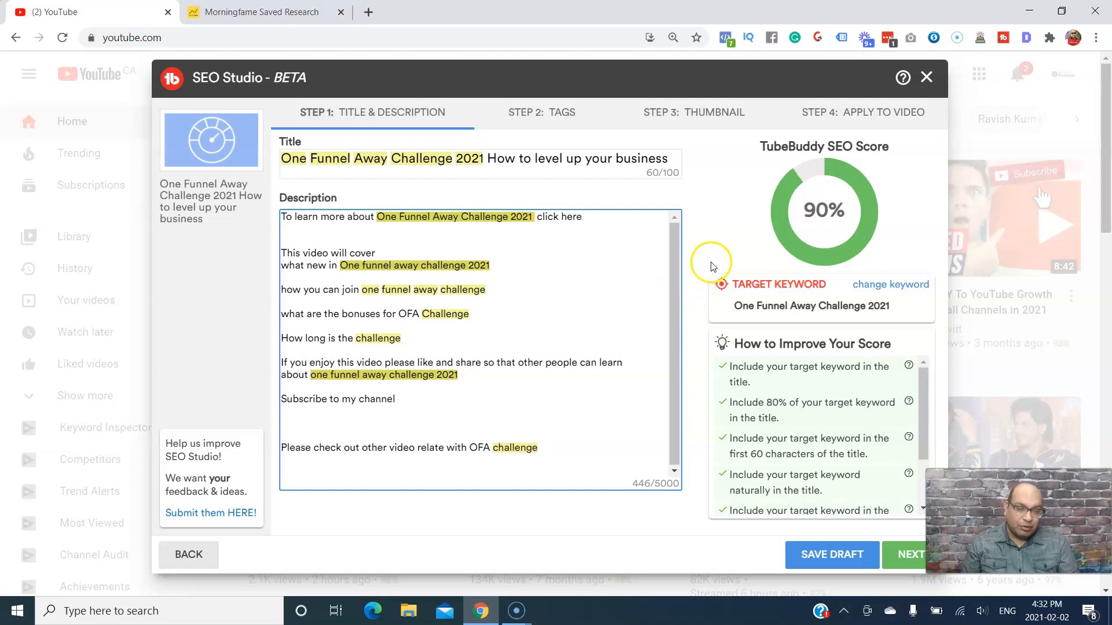
mouse_move(794, 179)
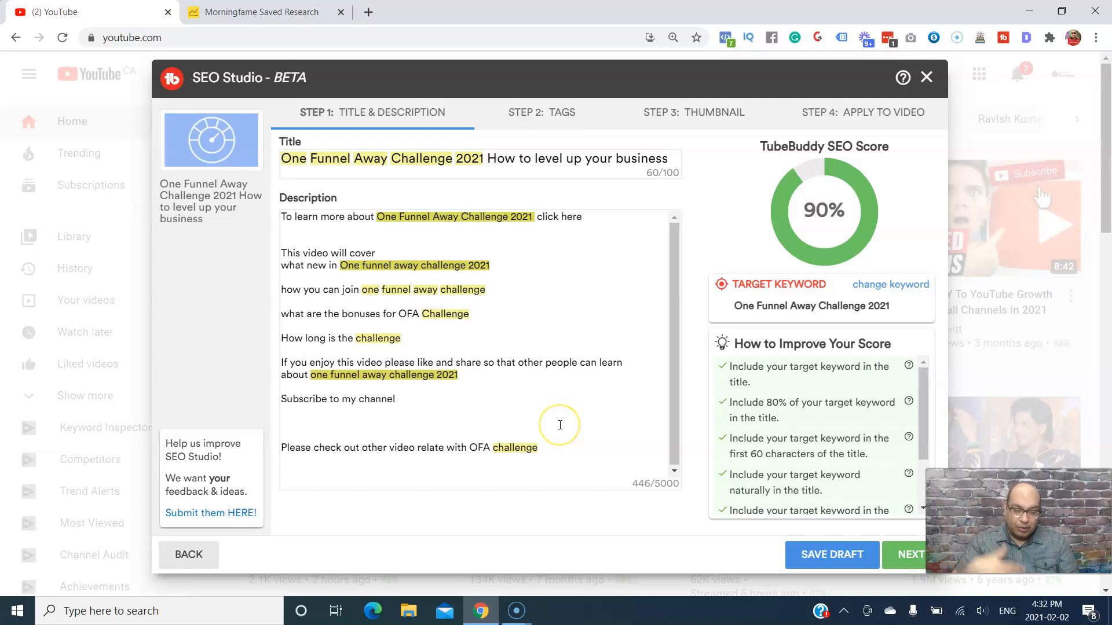
mouse_move(688, 475)
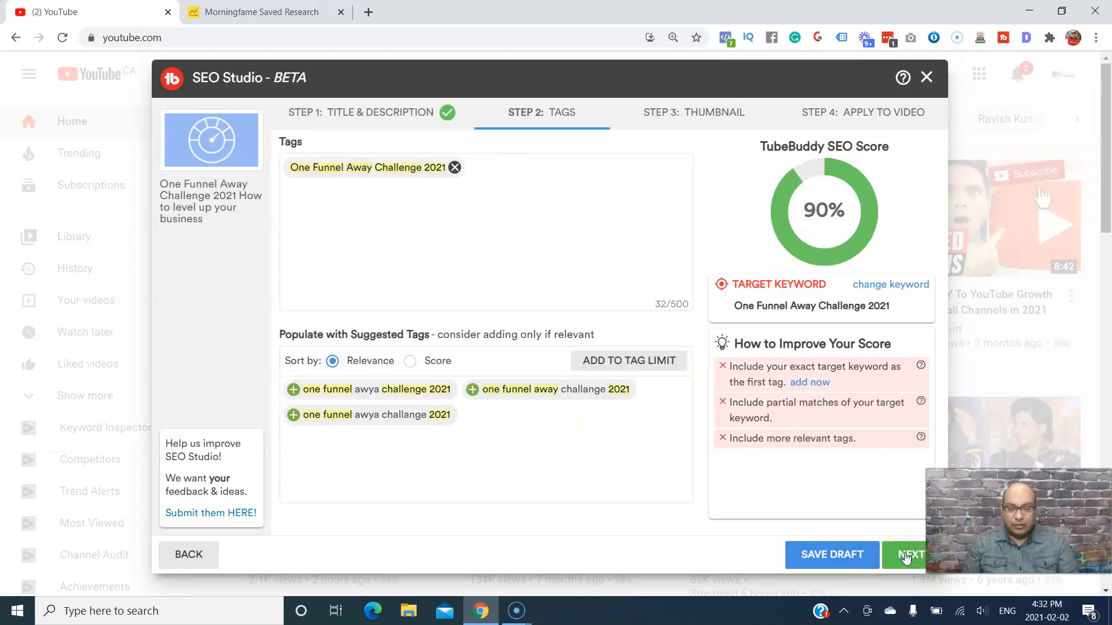
mouse_move(749, 381)
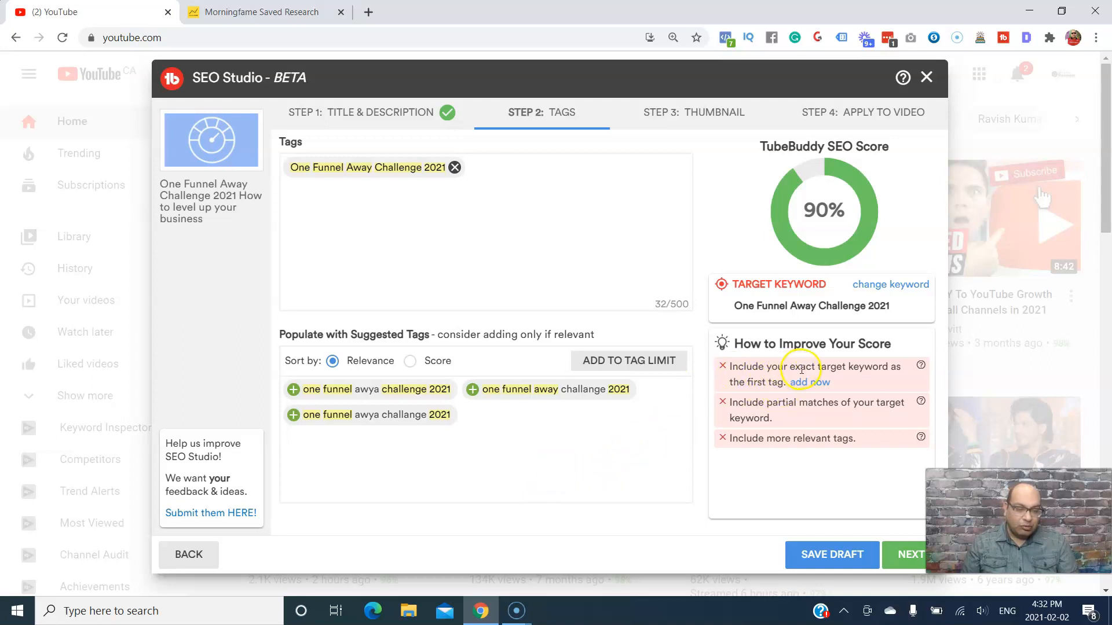
mouse_move(787, 383)
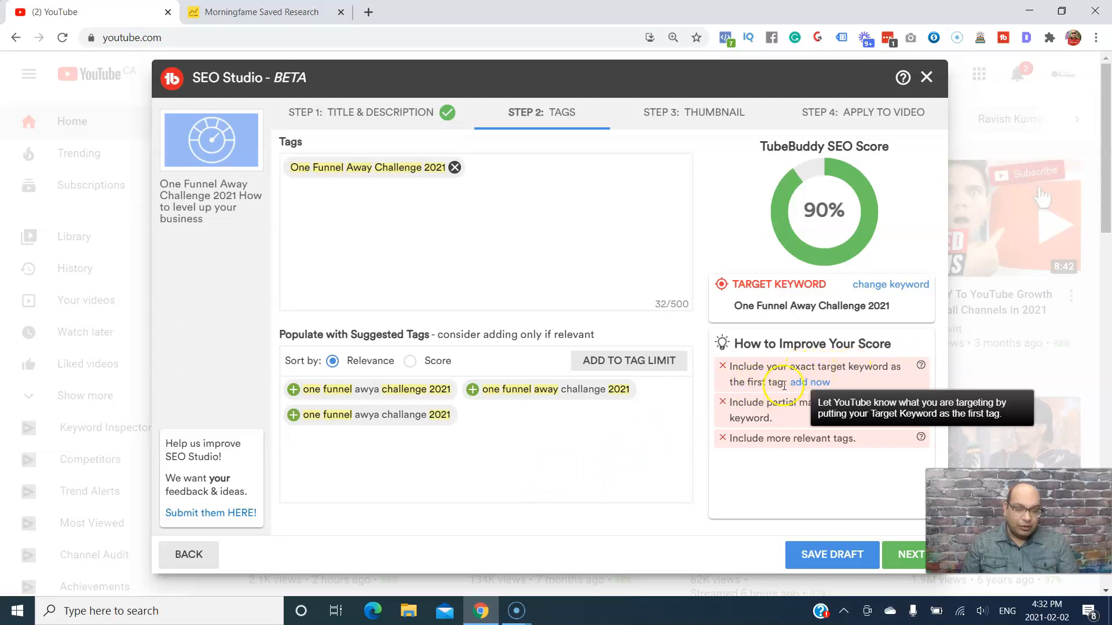
Add the target keyword as a tag, then advance to the thumbnail step.
left_click(808, 382)
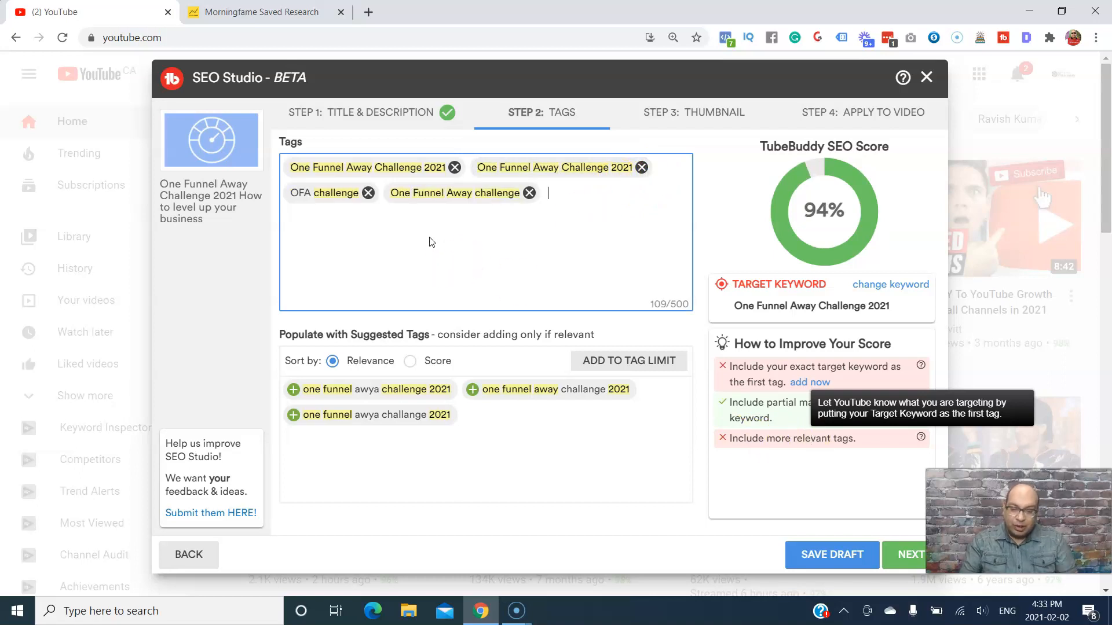
mouse_move(780, 435)
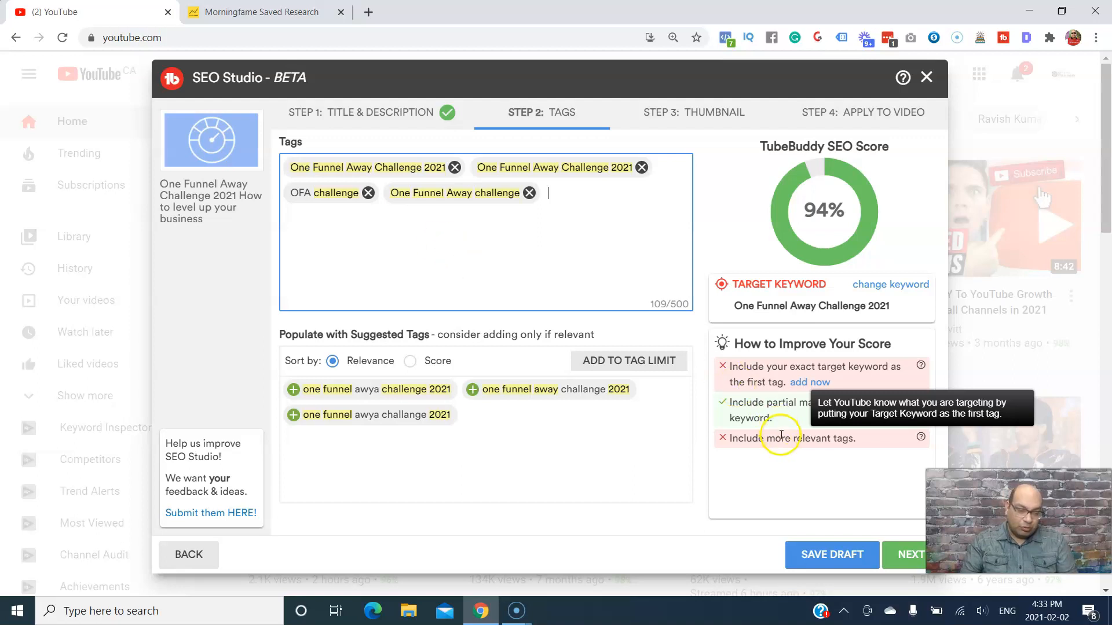
mouse_move(919, 460)
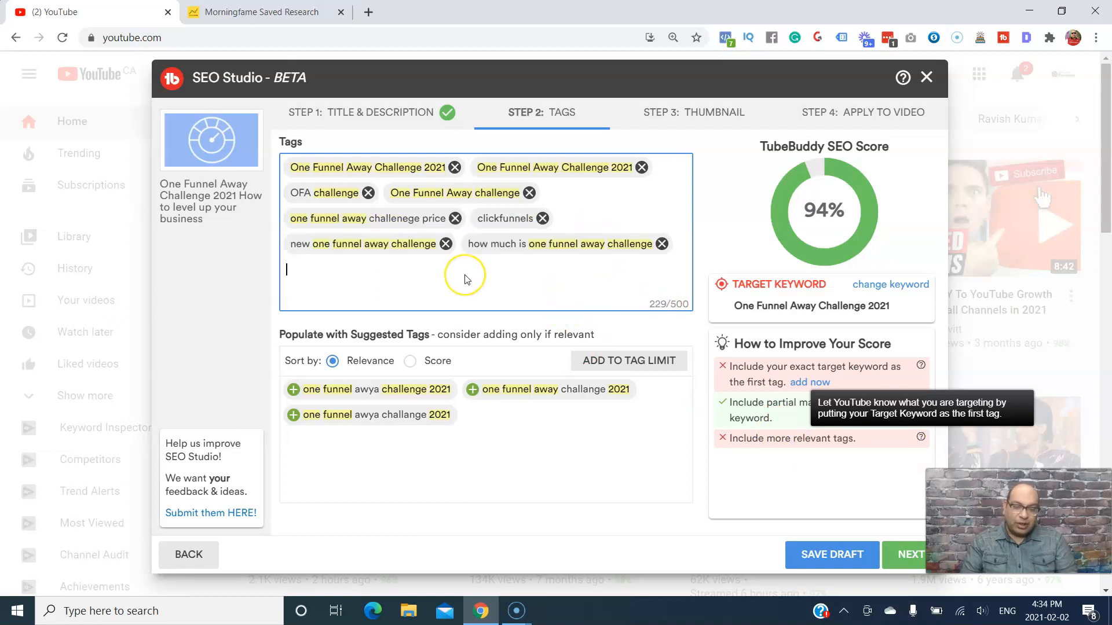
mouse_move(780, 220)
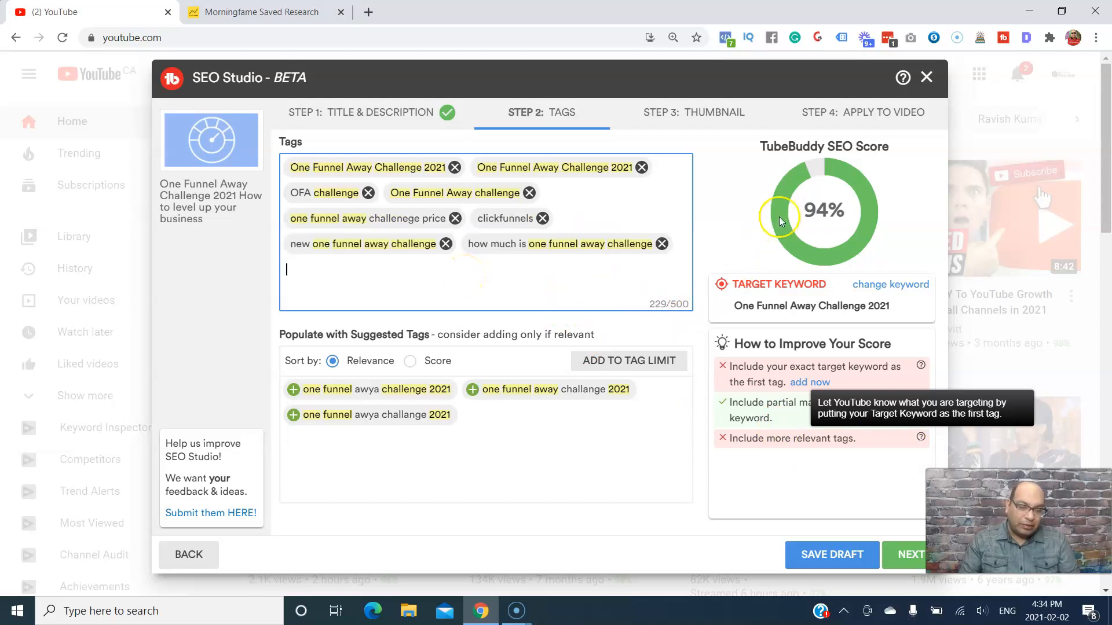
mouse_move(821, 175)
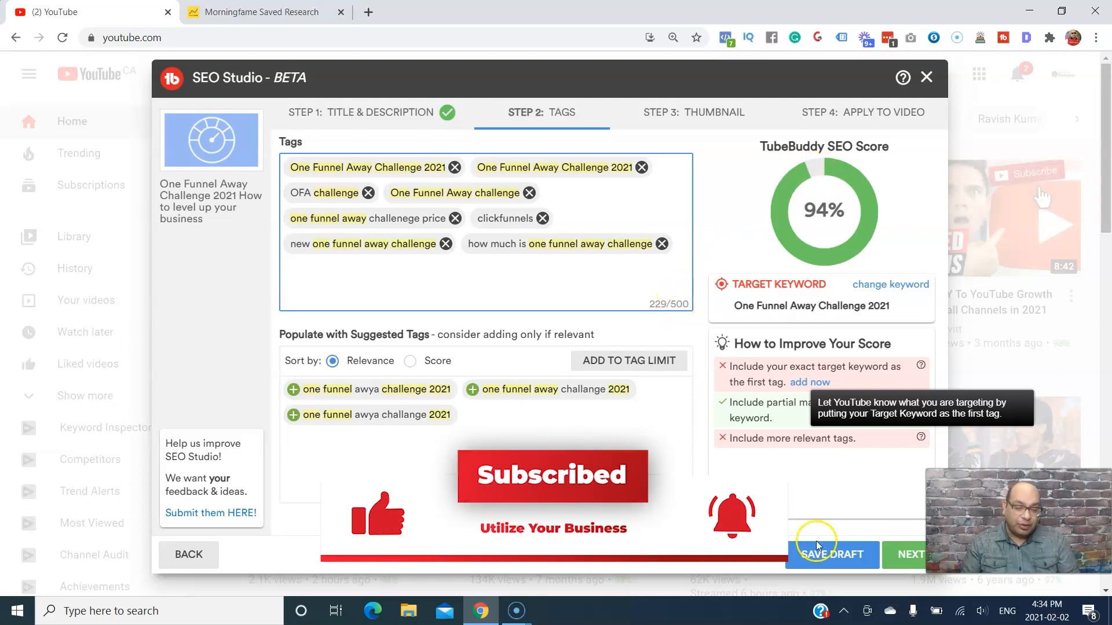
left_click(910, 554)
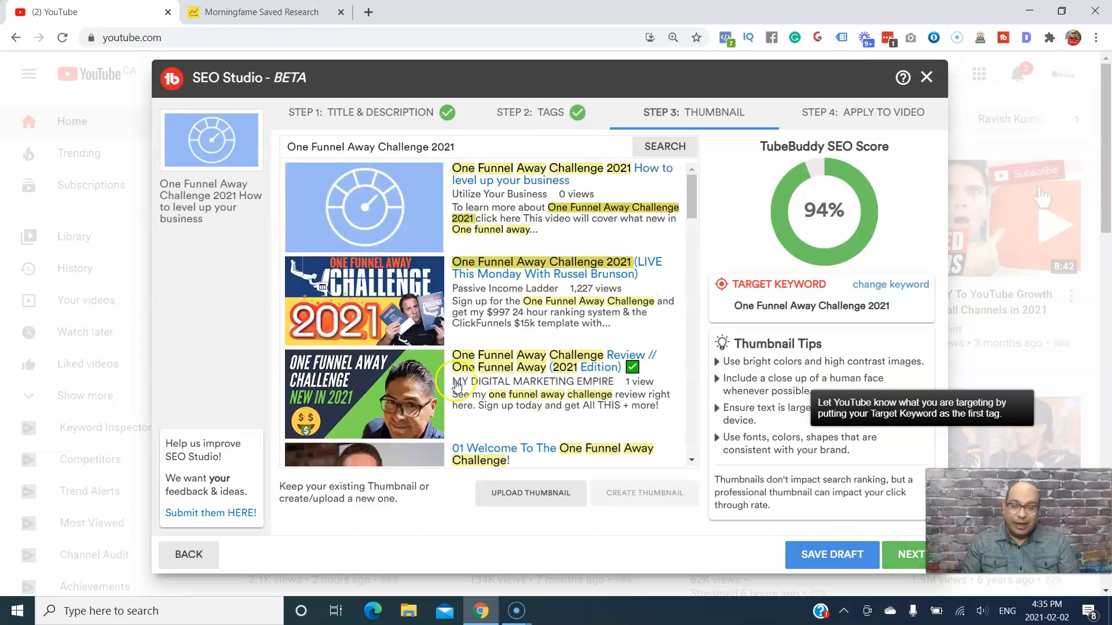
mouse_move(372, 216)
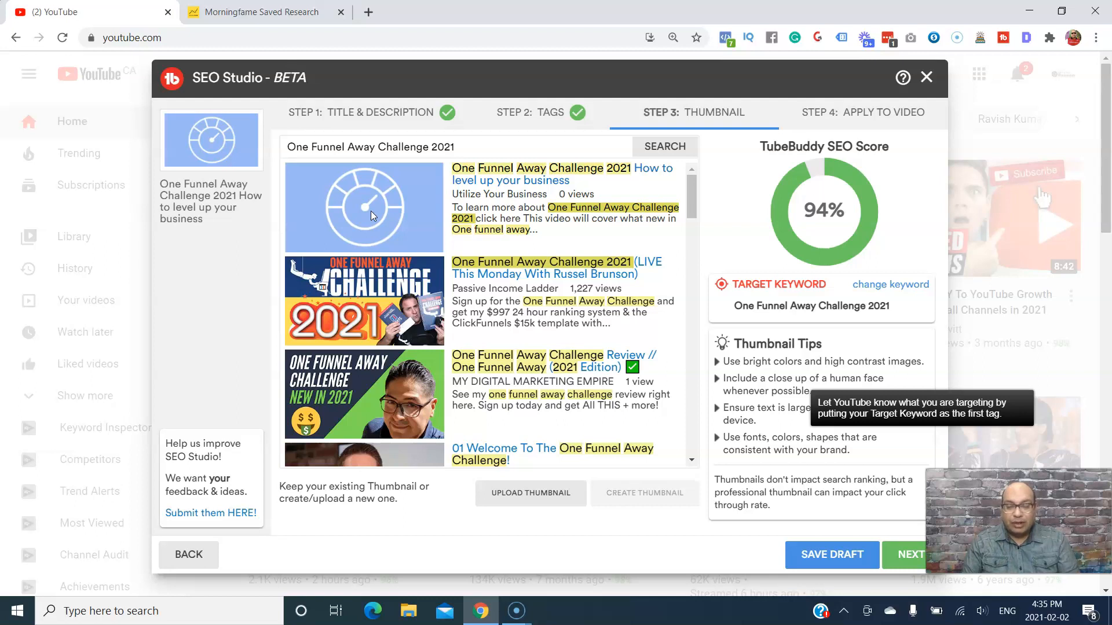
mouse_move(361, 474)
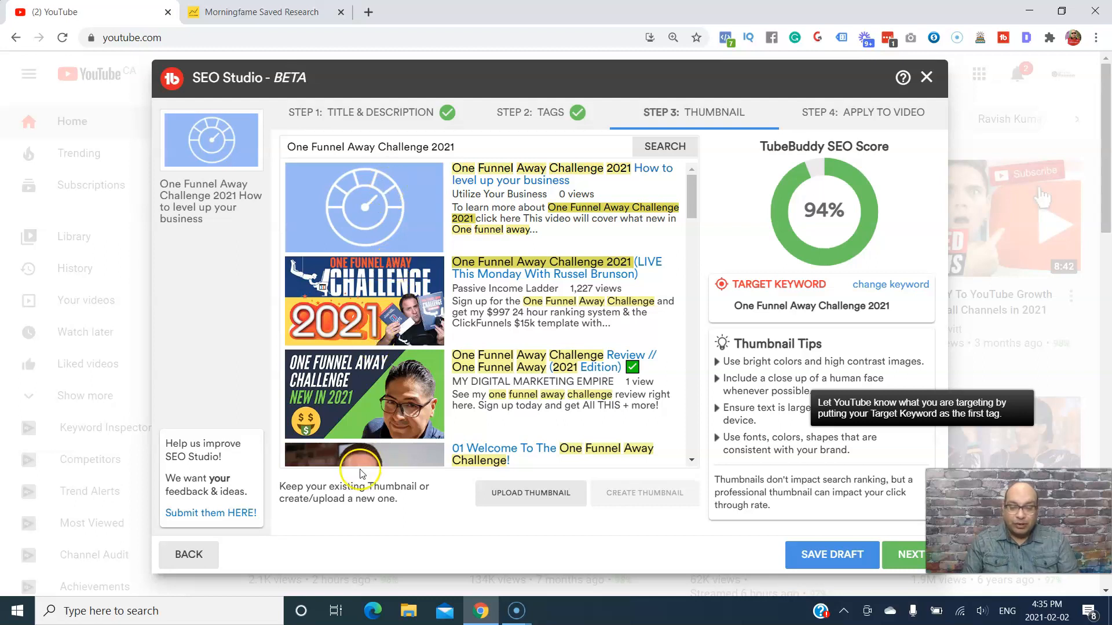
Scroll through competing thumbnails, then advance to the Apply to Video step.
scroll("down", 3)
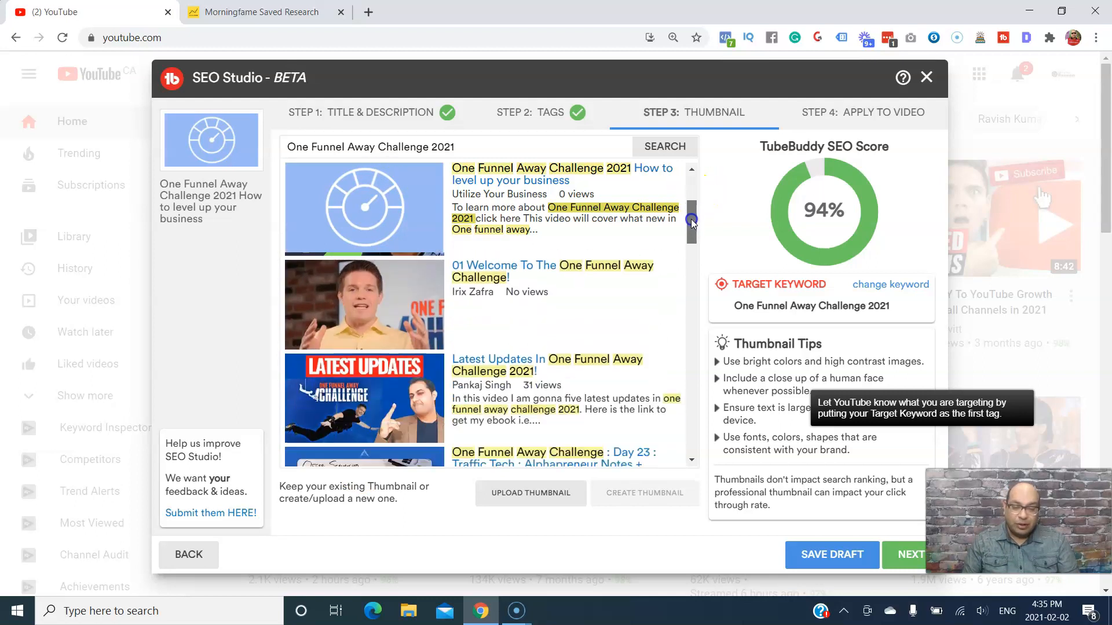
scroll("down", 3)
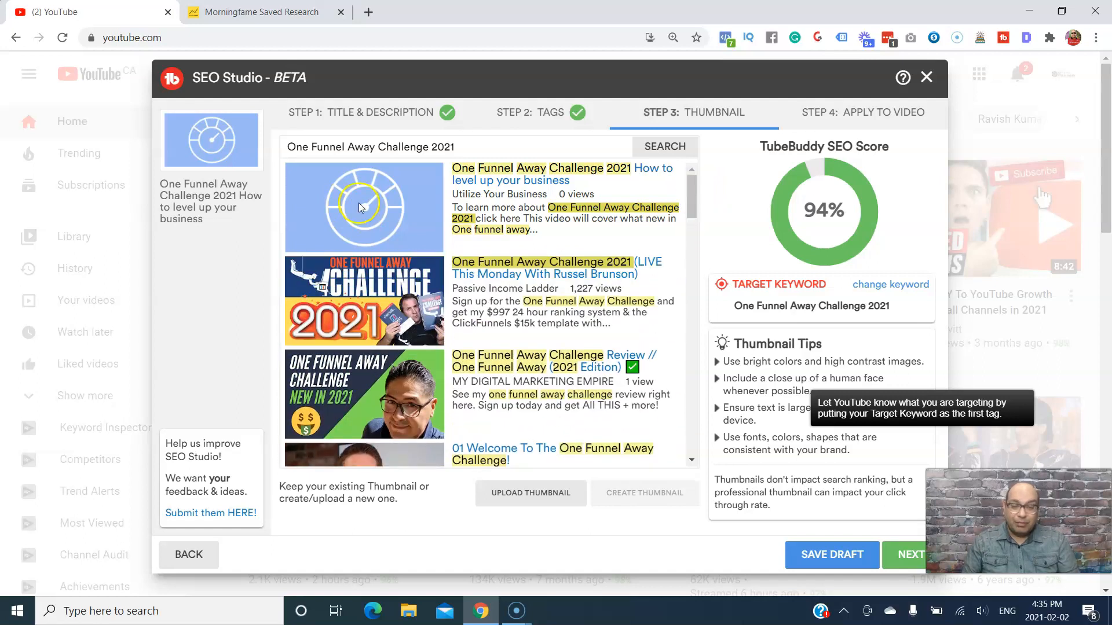
mouse_move(386, 206)
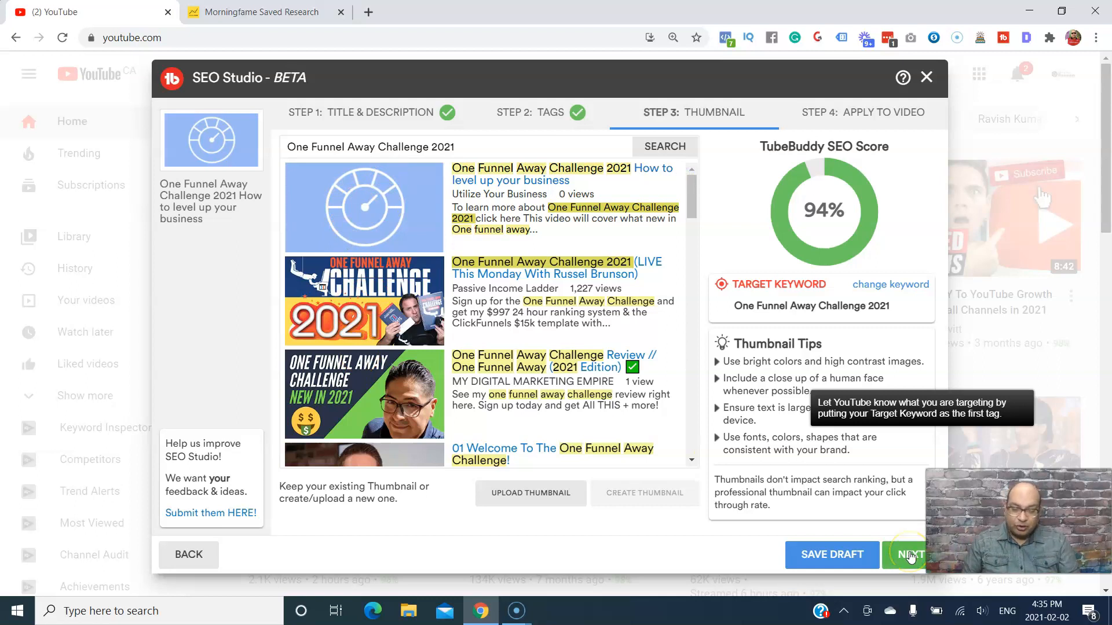
mouse_move(586, 510)
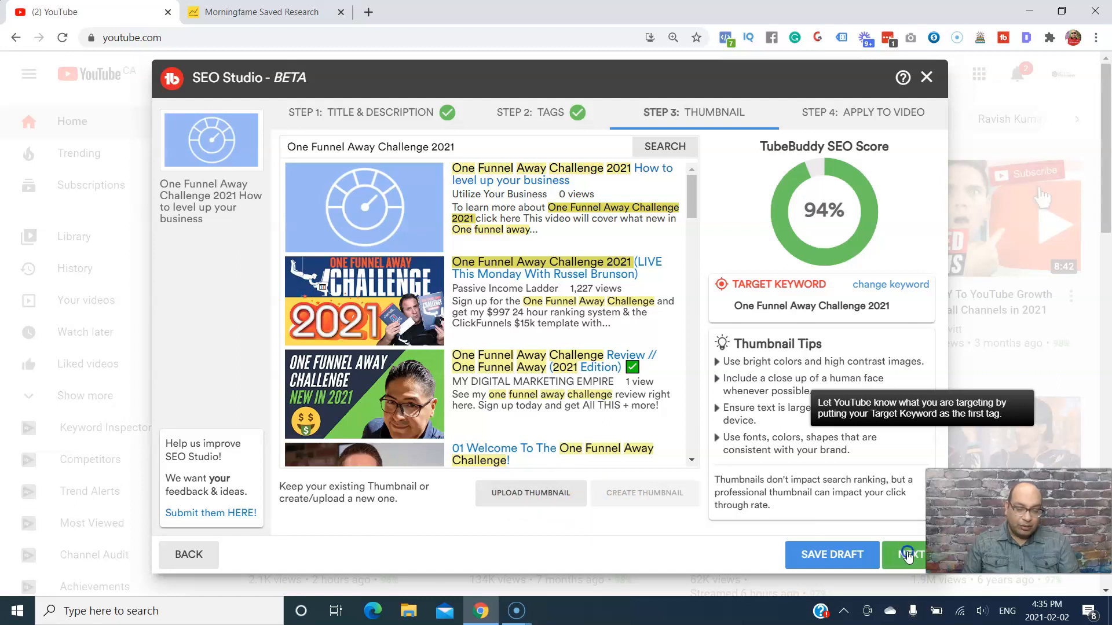
left_click(908, 555)
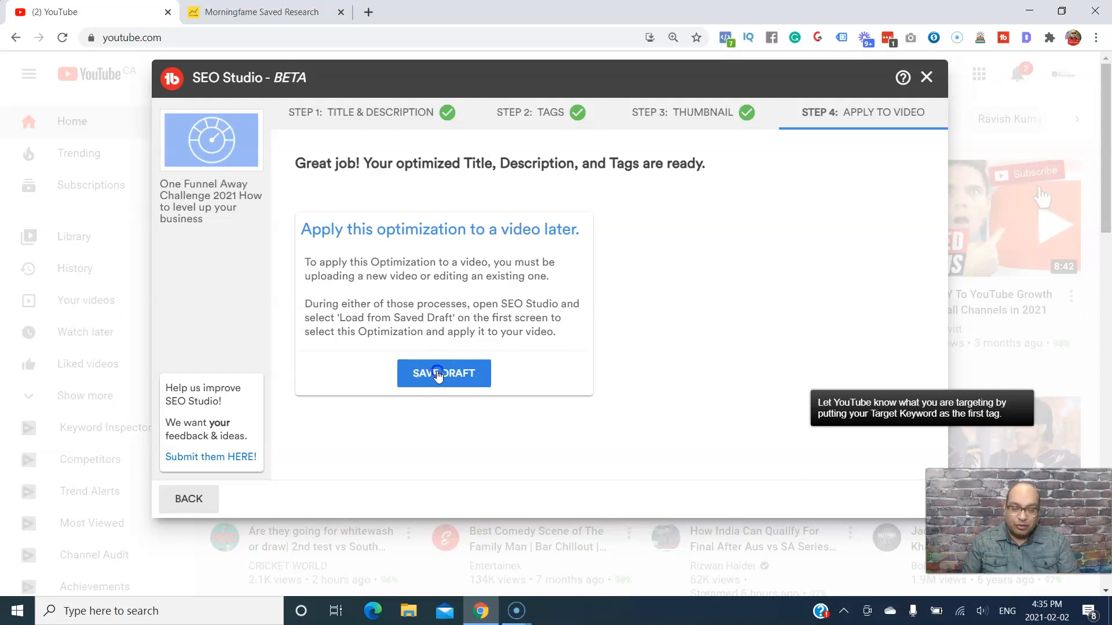
Save the draft and dismiss the success notice.
left_click(443, 373)
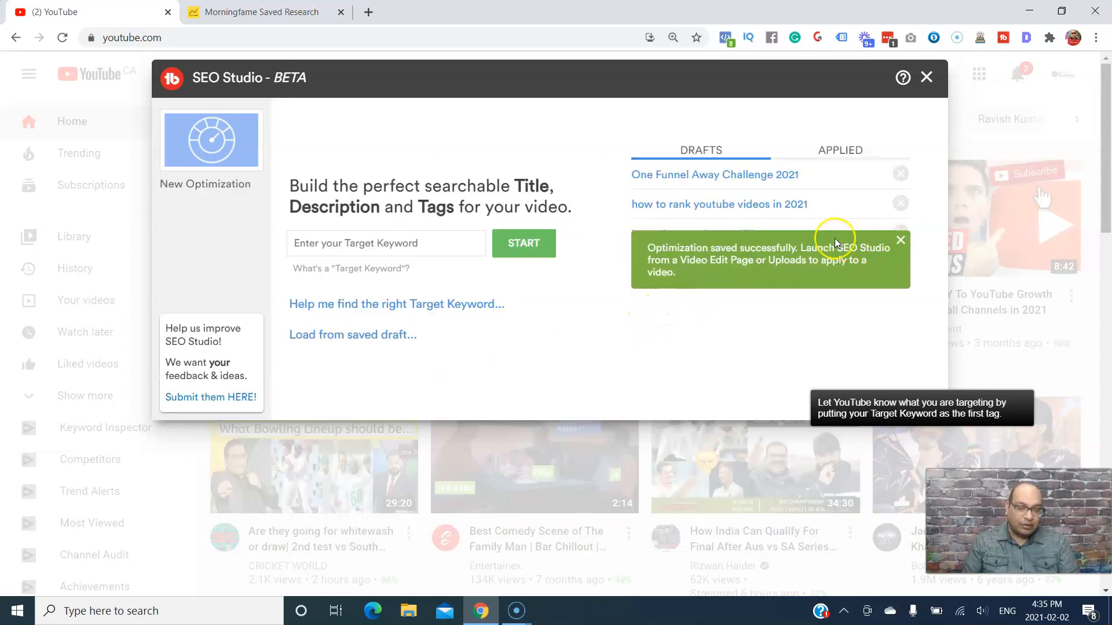
mouse_move(710, 339)
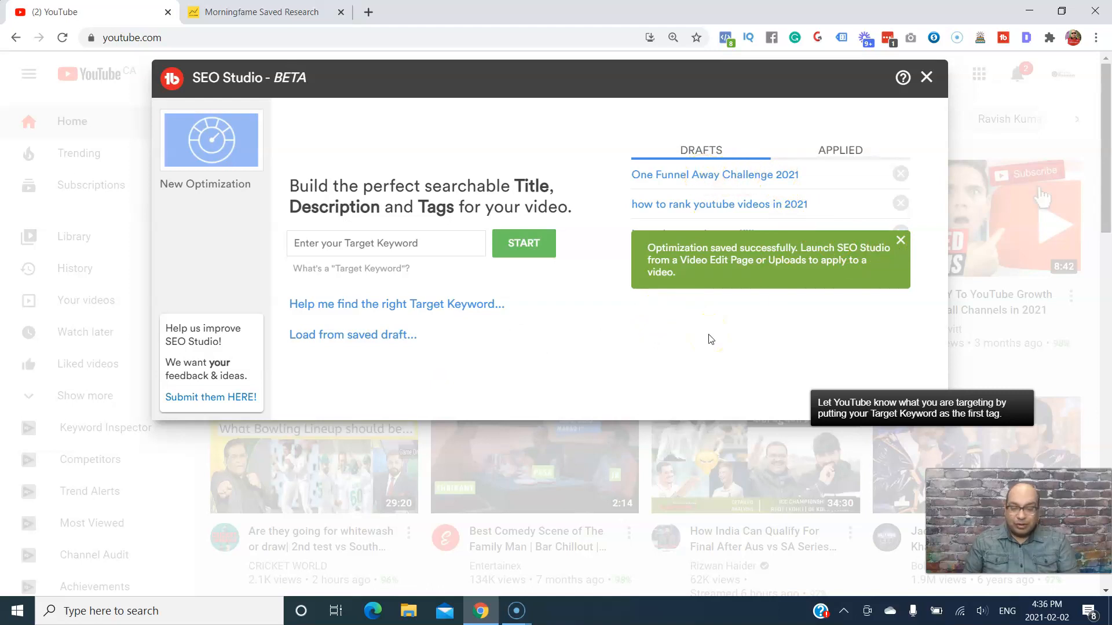
left_click(901, 240)
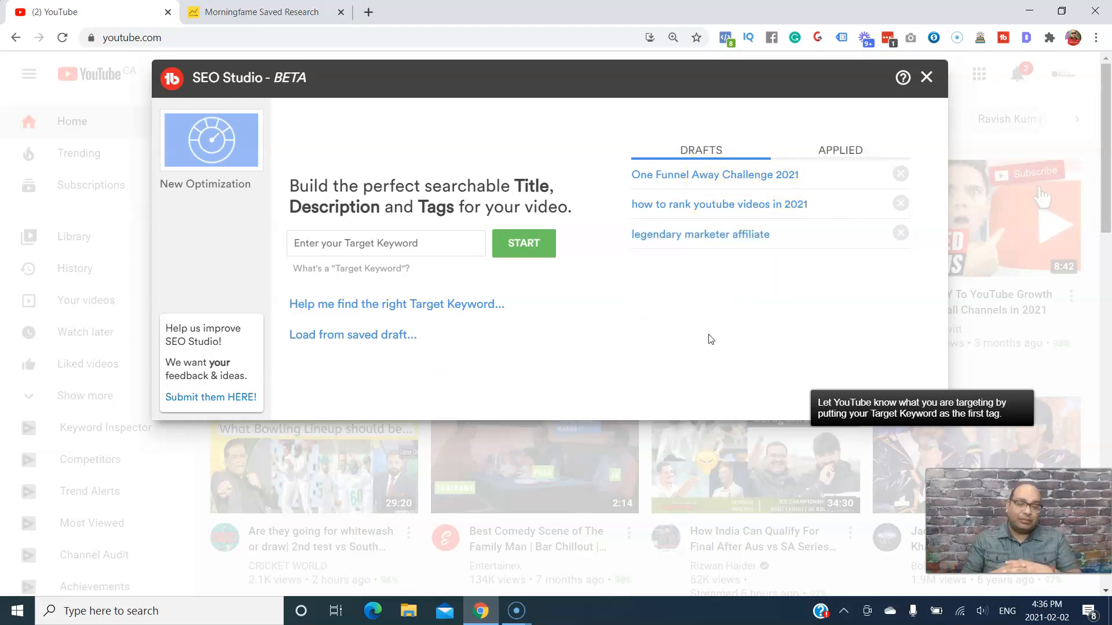